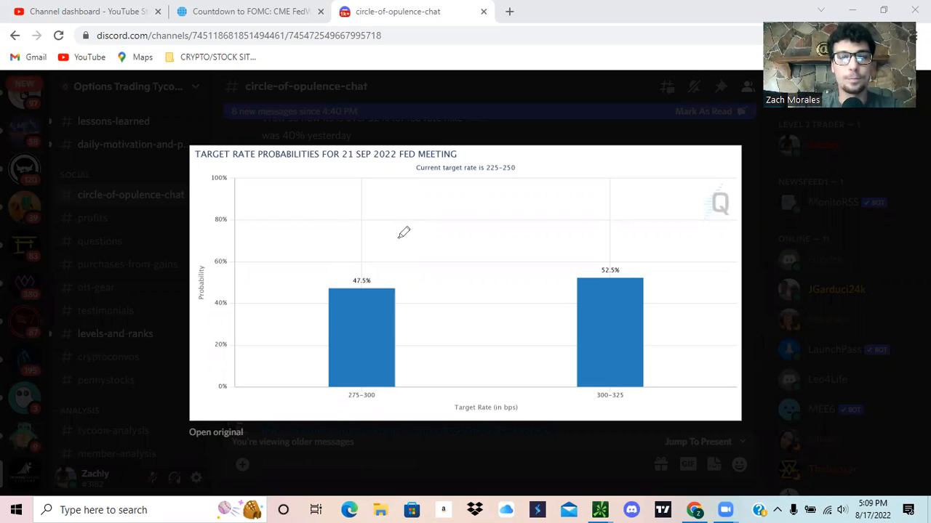
pyautogui.moveTo(562, 183)
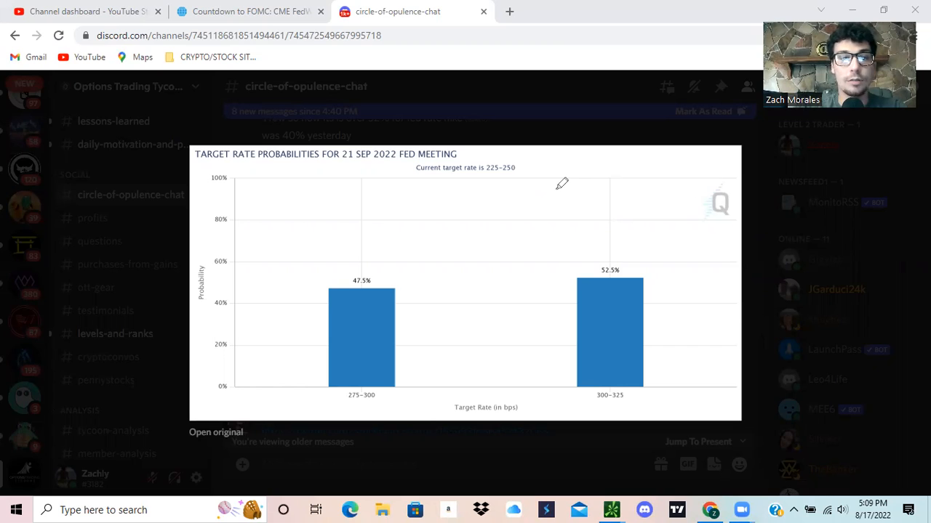
pyautogui.moveTo(421, 200)
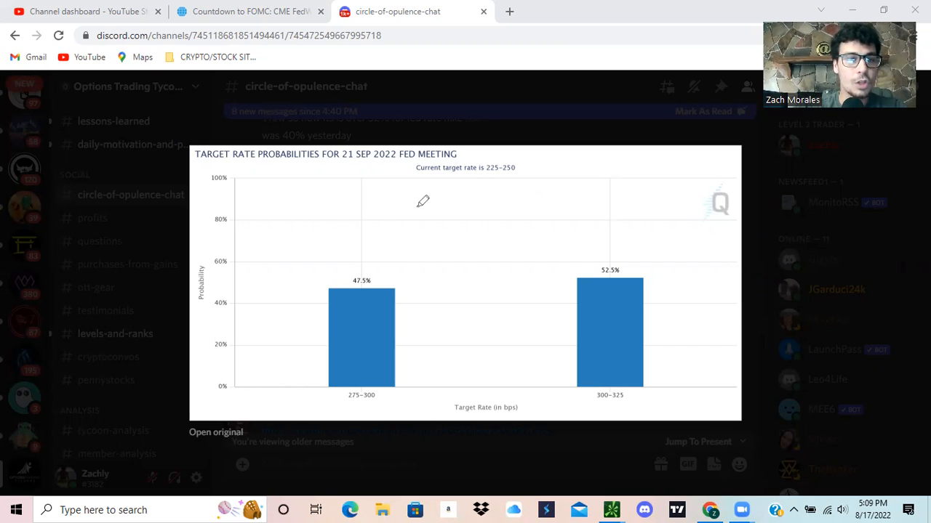
# - Highlight the 47.5% and 52.5% bars on the enlarged older rate-probability chart
pyautogui.moveTo(422, 202); pyautogui.dragTo(407, 276)
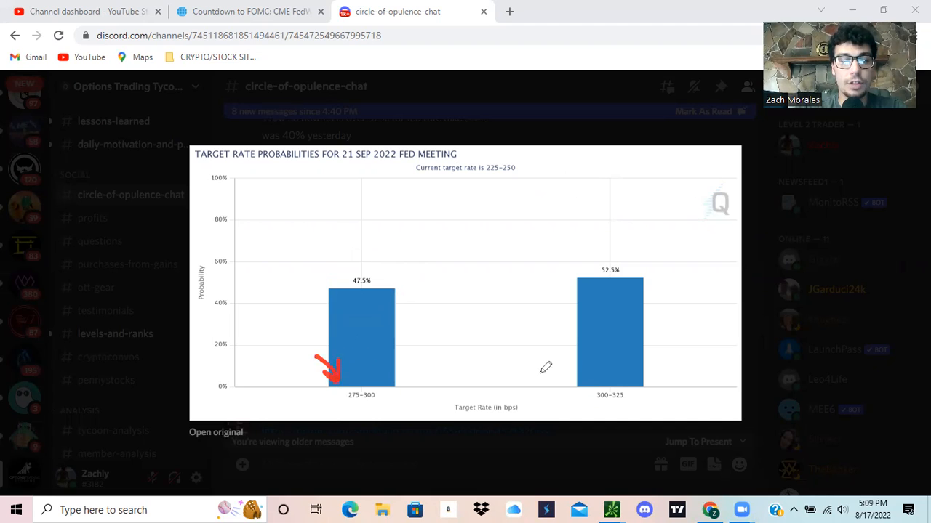
pyautogui.moveTo(564, 246); pyautogui.dragTo(647, 247)
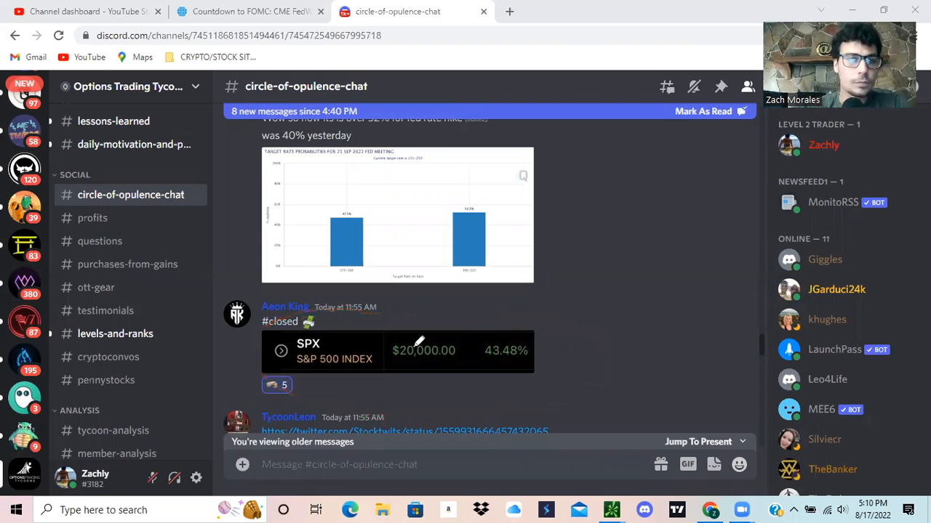
pyautogui.moveTo(465, 265)
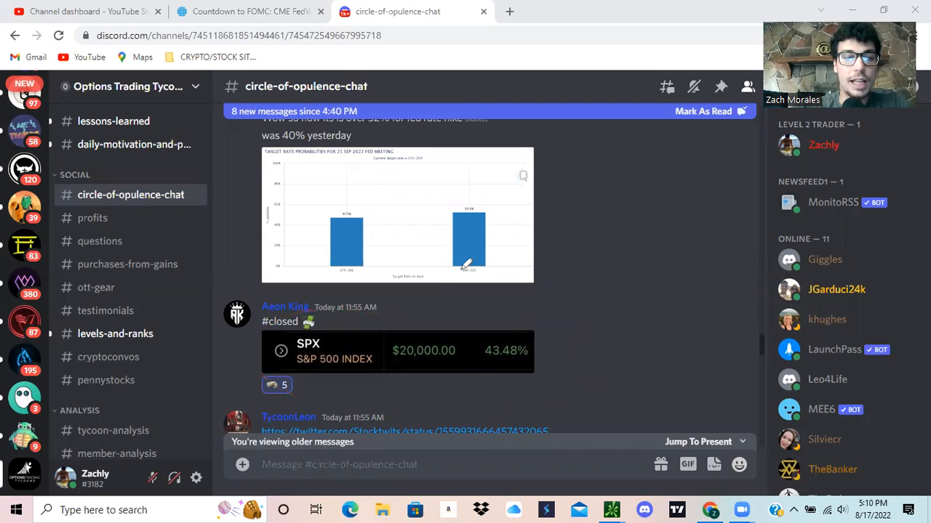
pyautogui.moveTo(464, 274); pyautogui.dragTo(479, 211)
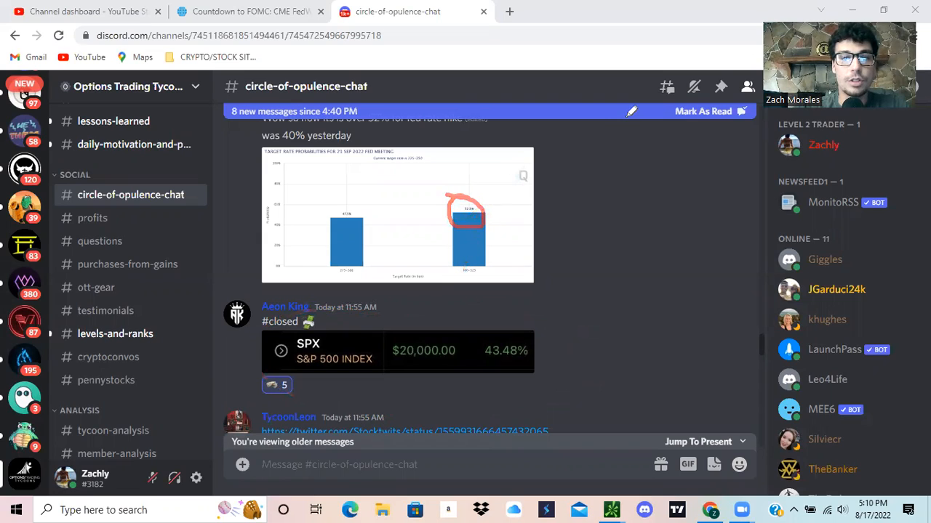
pyautogui.click(247, 12)
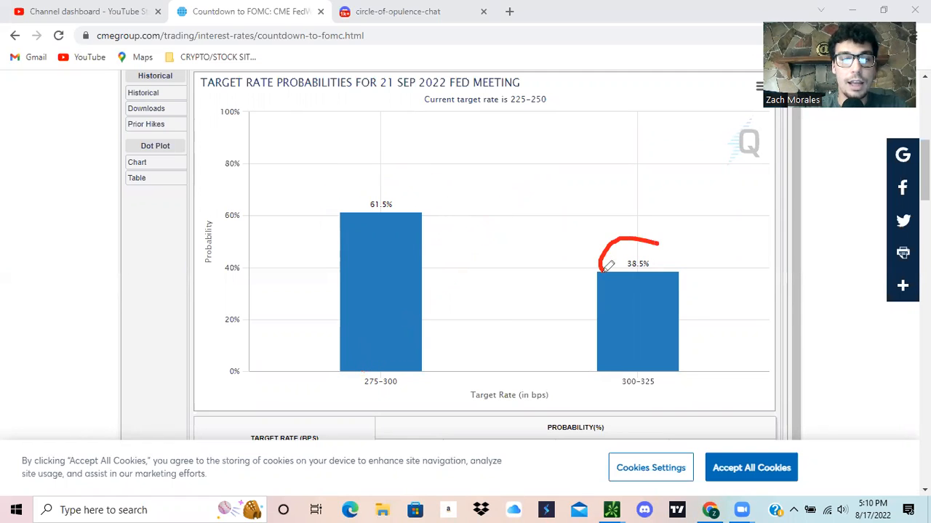
# - Mark the 38.5% probability for 300–325 on FedWatch, then return to the Discord chat
pyautogui.moveTo(546, 264); pyautogui.dragTo(622, 349)
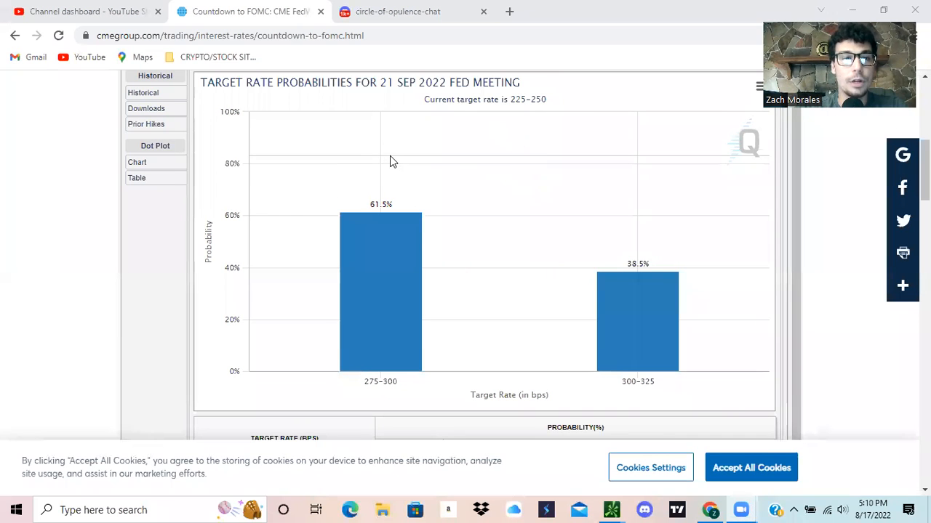
pyautogui.moveTo(362, 166)
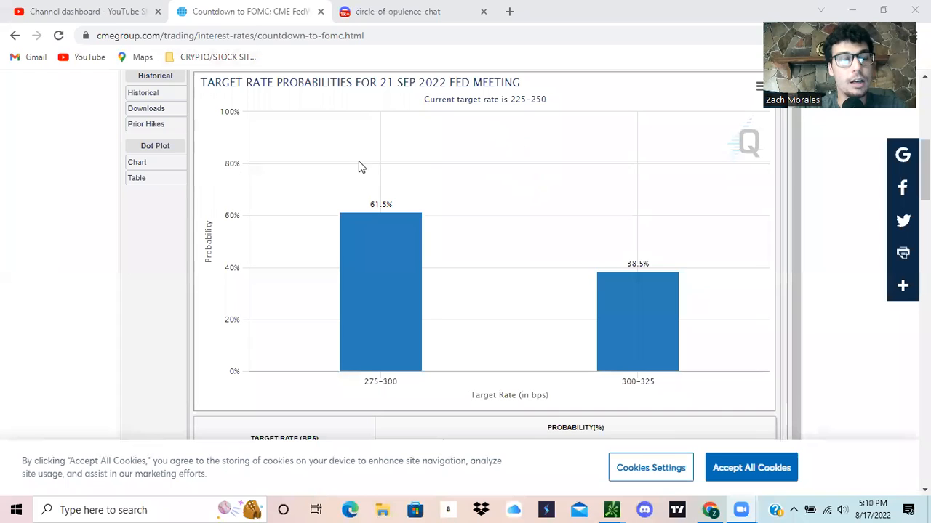
pyautogui.moveTo(352, 178)
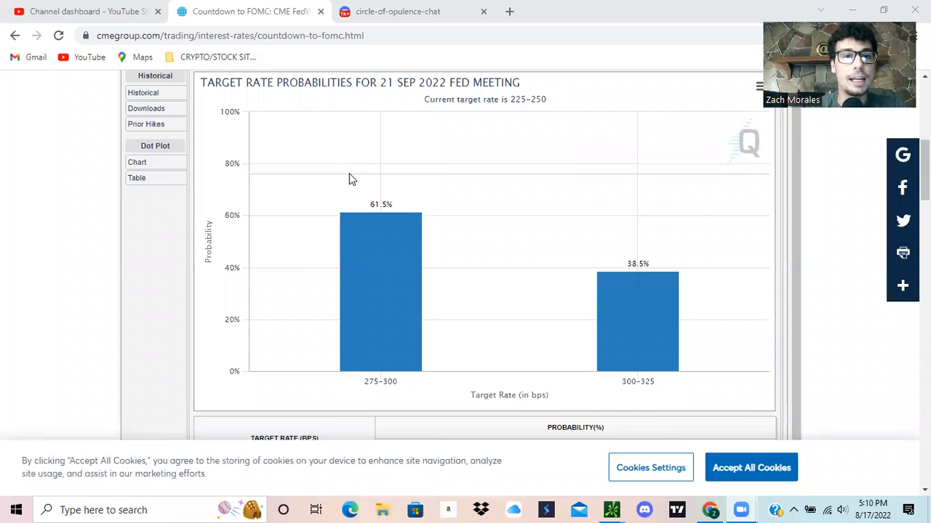
pyautogui.click(397, 11)
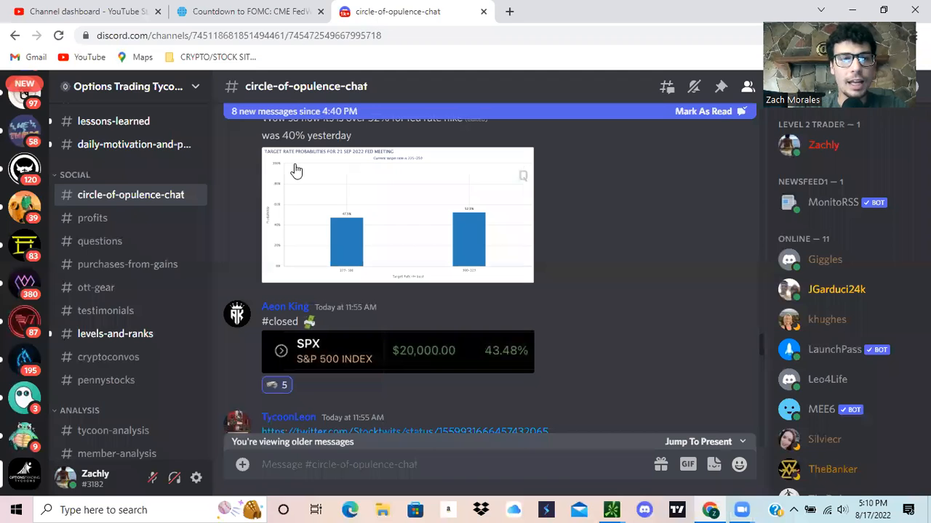
pyautogui.moveTo(297, 181)
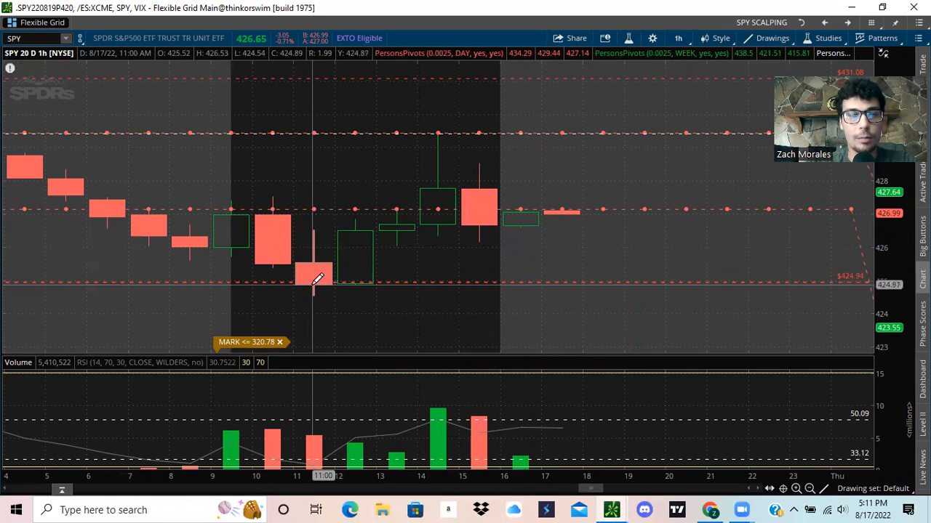
pyautogui.moveTo(378, 273)
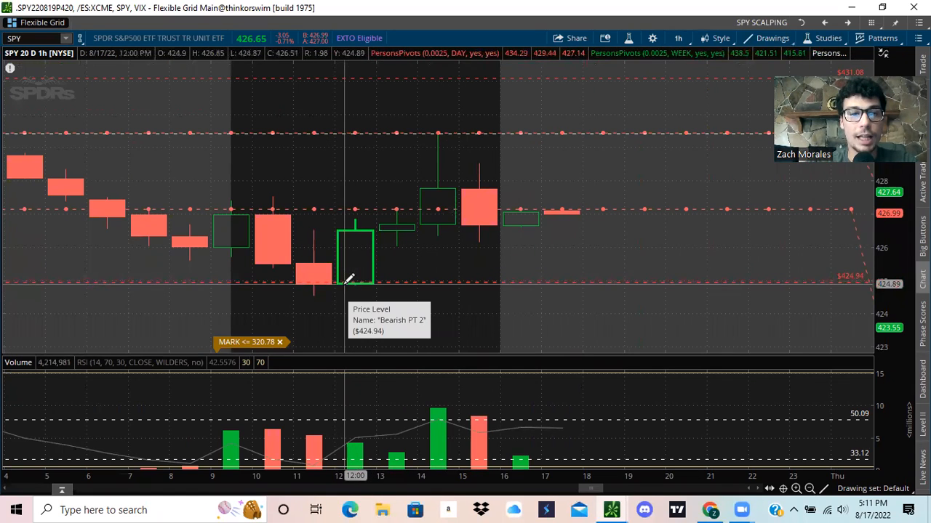
pyautogui.moveTo(419, 171)
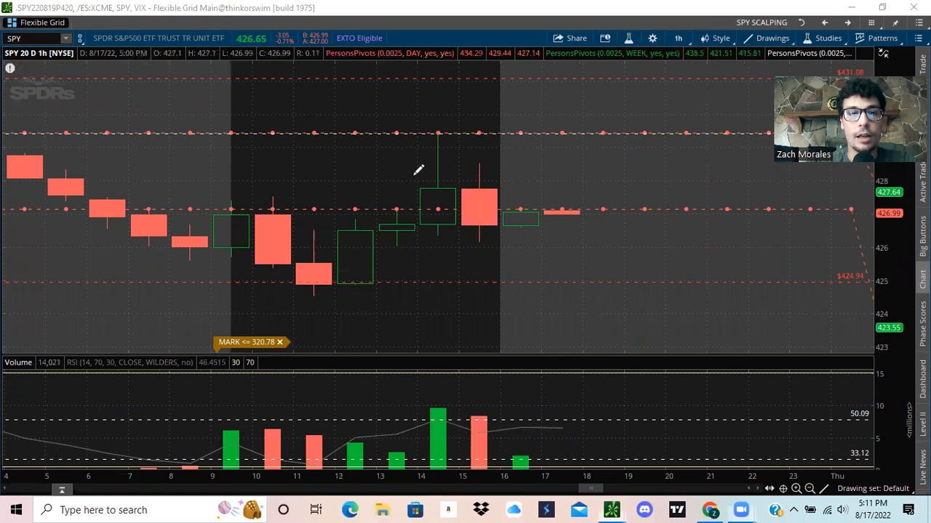
pyautogui.moveTo(262, 241)
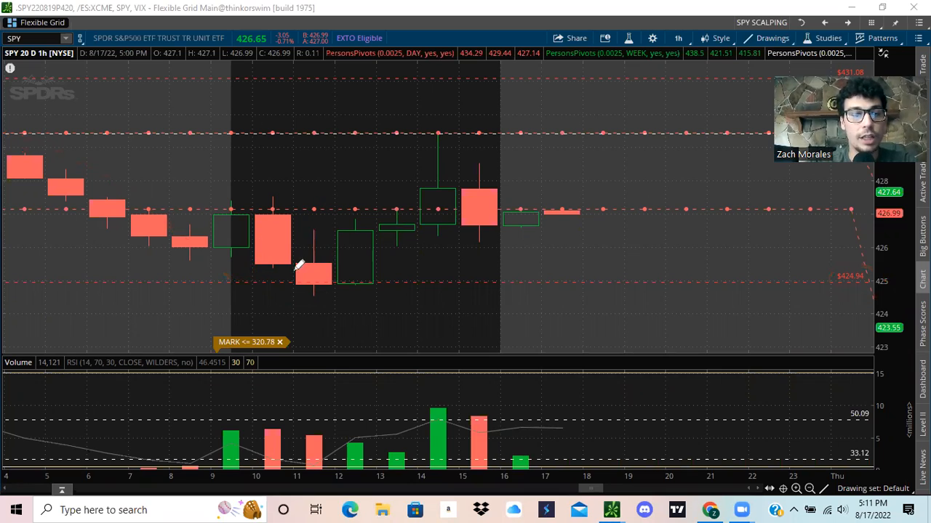
pyautogui.moveTo(294, 334); pyautogui.dragTo(346, 305)
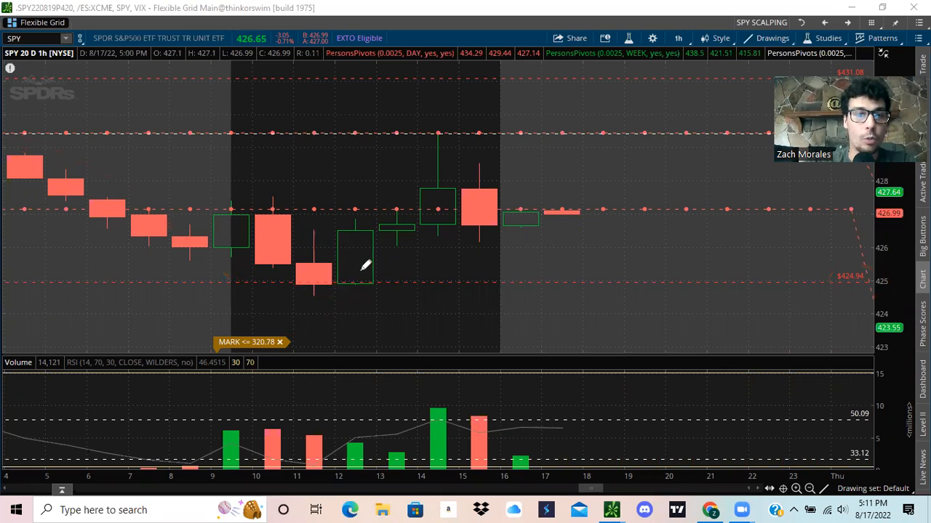
pyautogui.moveTo(363, 288); pyautogui.dragTo(436, 131)
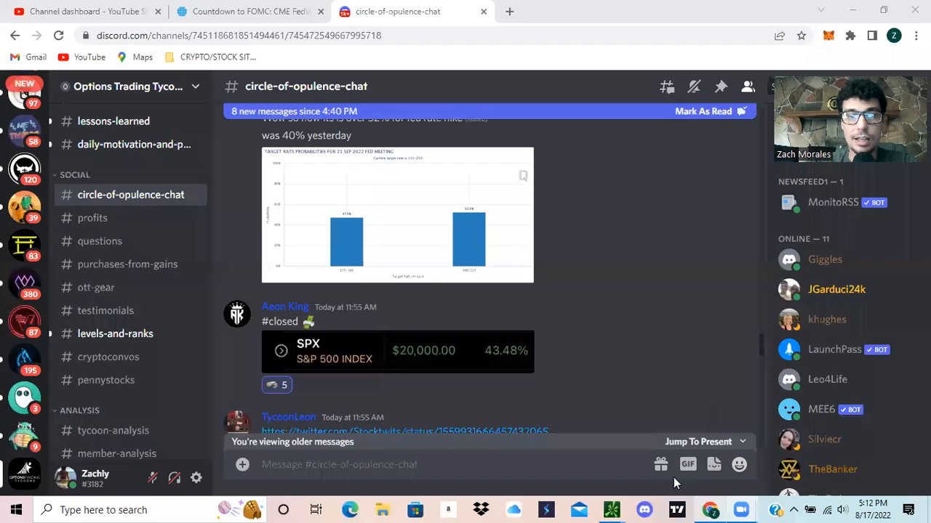
# - Enlarge the posted 47.5% vs 52.5% chart, then switch to the CME FedWatch tab
pyautogui.click(397, 215)
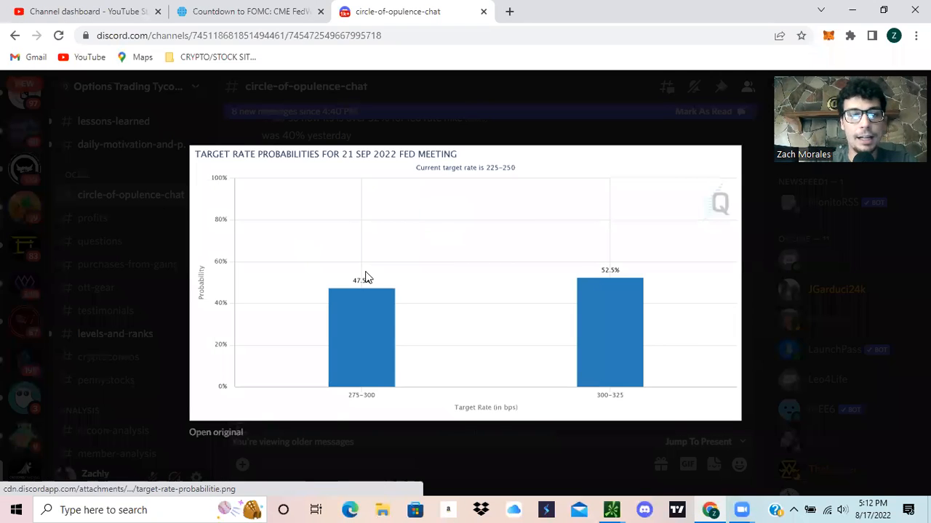
pyautogui.moveTo(444, 122)
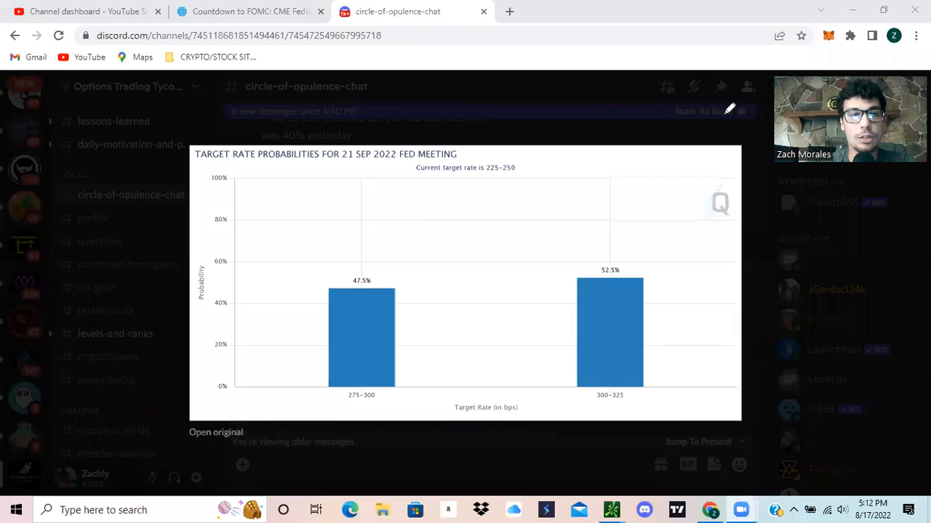
pyautogui.click(247, 12)
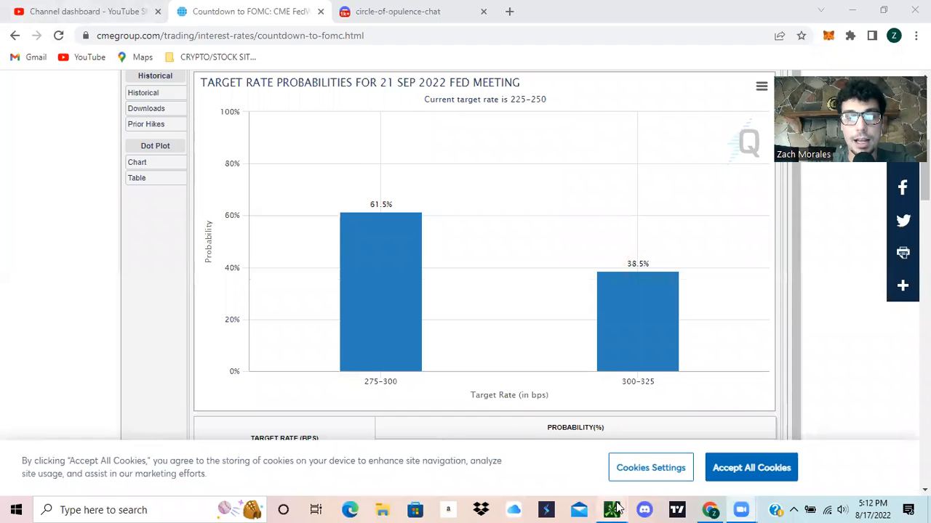
# - Return from the CME FedWatch tab to the Discord circle-of-opulence-chat
pyautogui.click(395, 11)
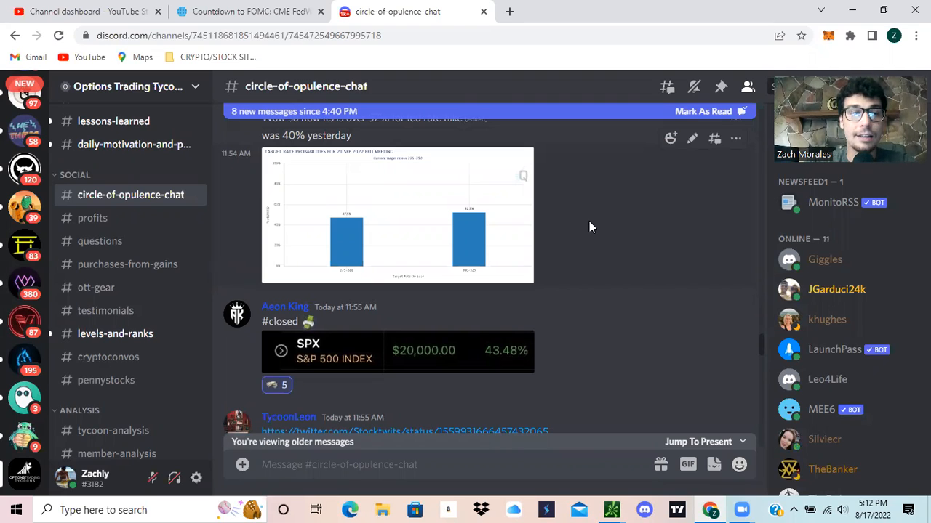
# - Scroll down past the rate-hike posts to the 11,000 contract bid and enlarge its order-book screenshot
pyautogui.scroll(-3)
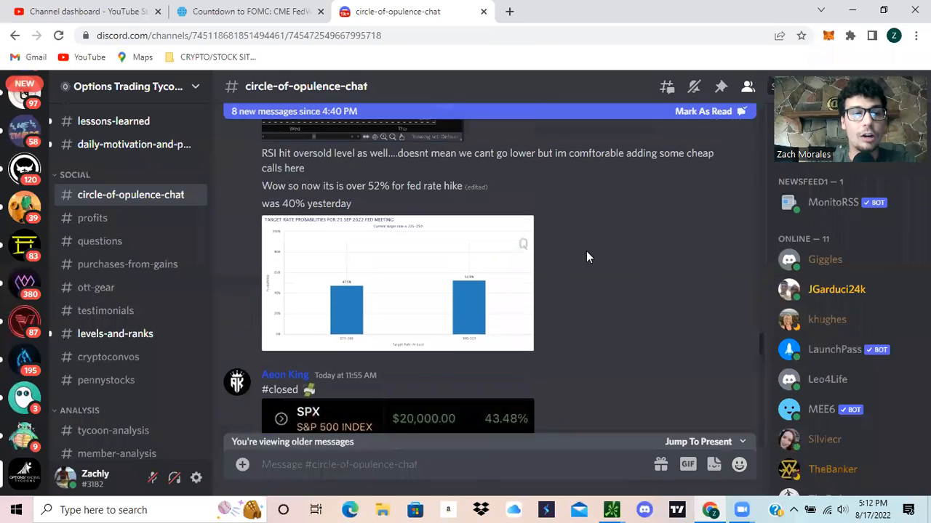
pyautogui.moveTo(616, 247)
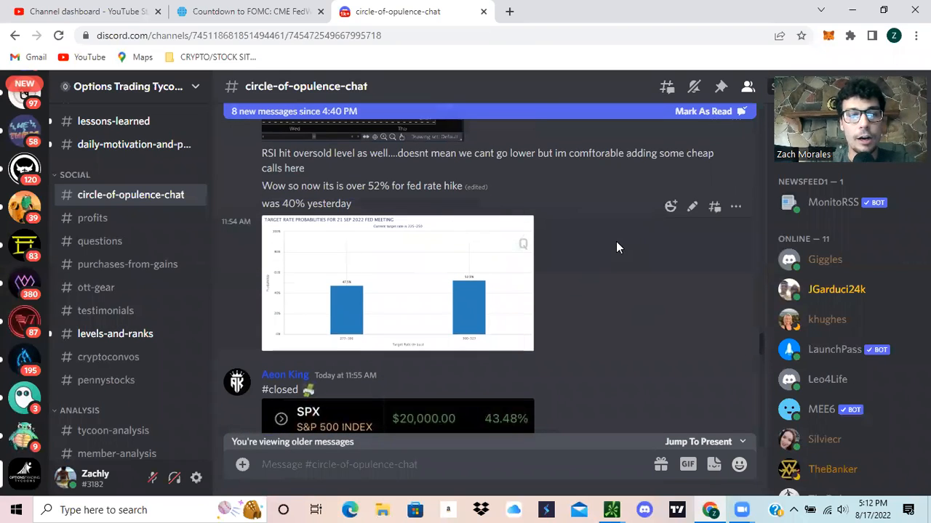
pyautogui.scroll(-3)
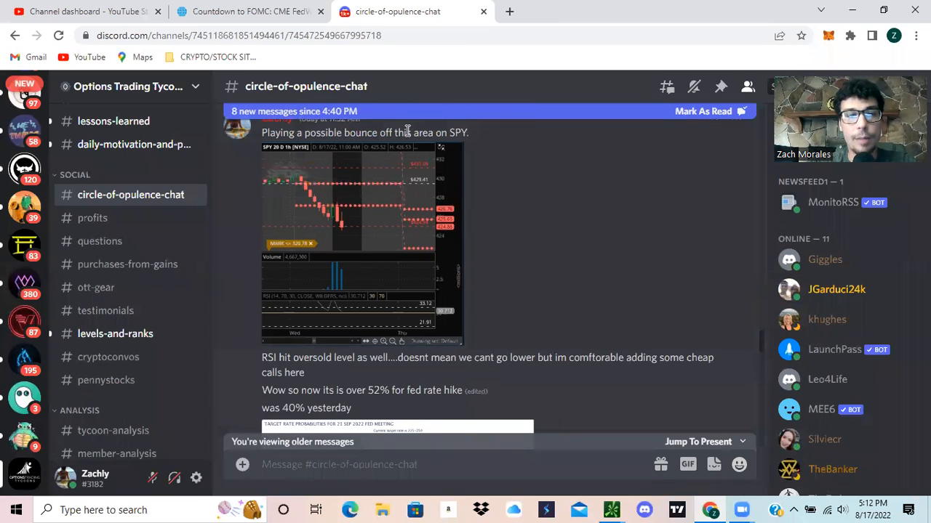
pyautogui.moveTo(330, 231)
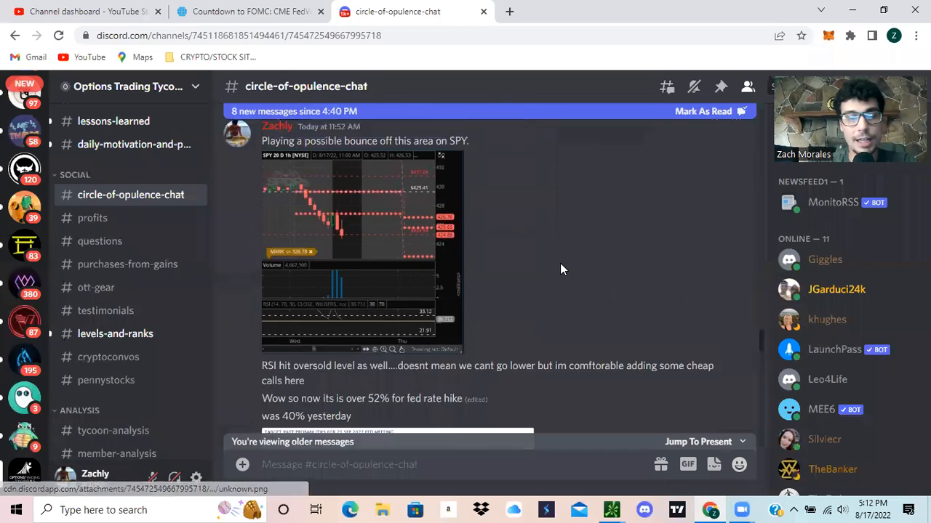
pyautogui.scroll(-3)
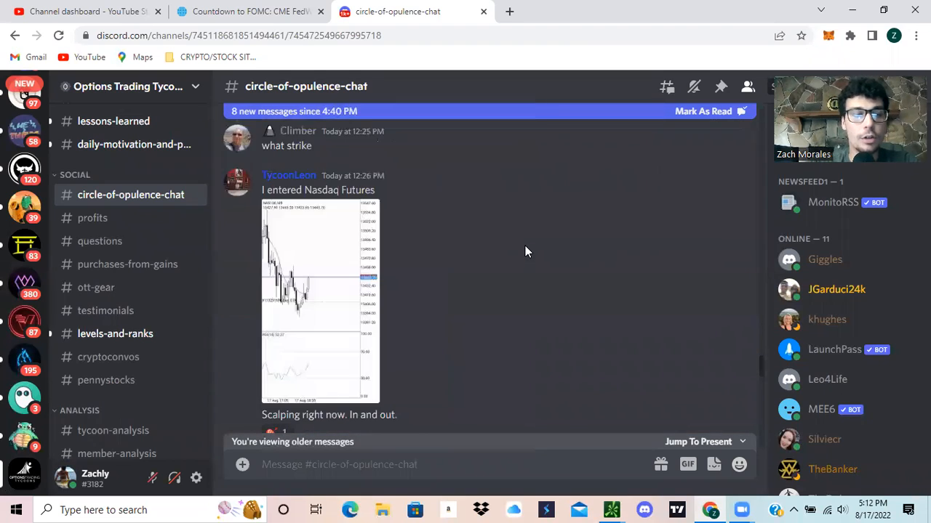
pyautogui.scroll(-3)
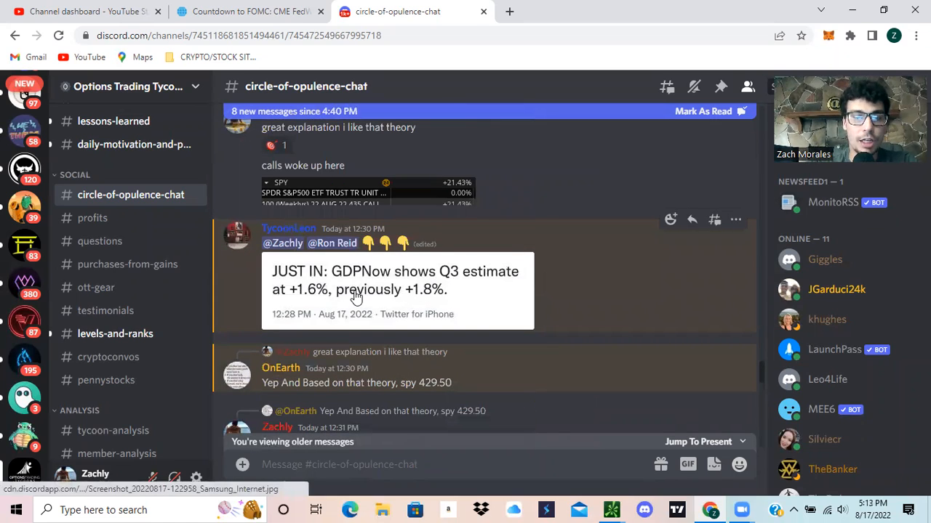
pyautogui.scroll(-3)
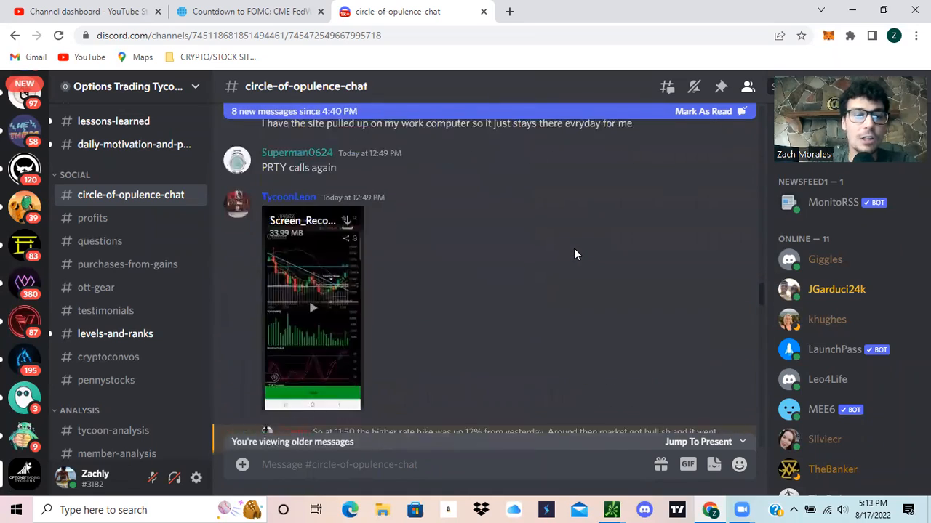
pyautogui.scroll(-3)
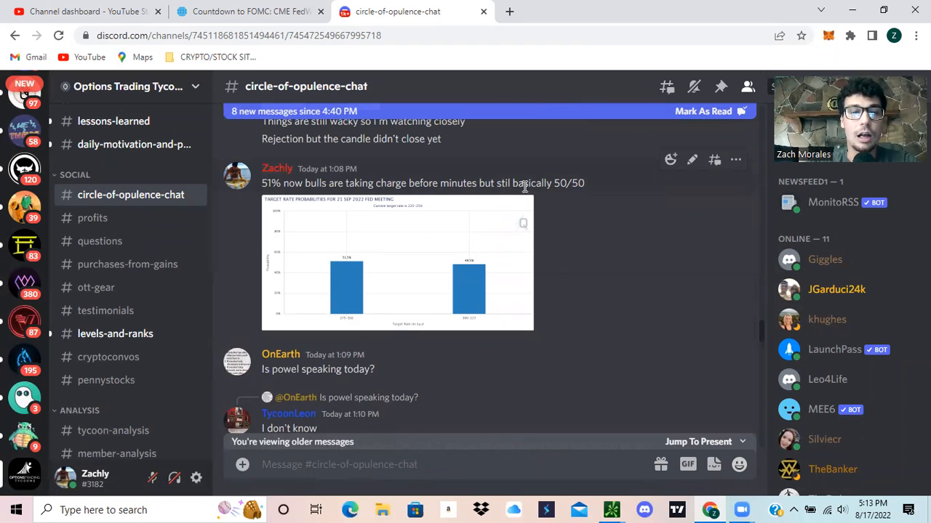
pyautogui.moveTo(494, 275)
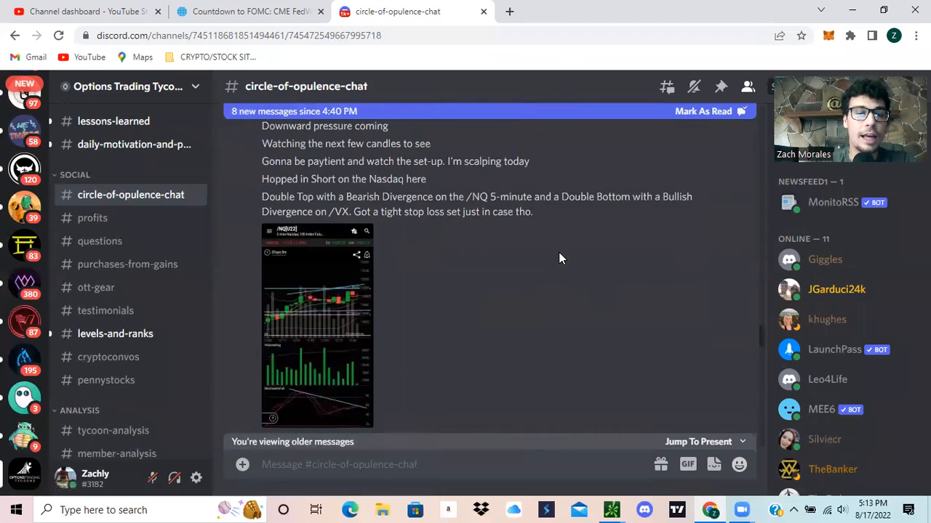
pyautogui.scroll(-3)
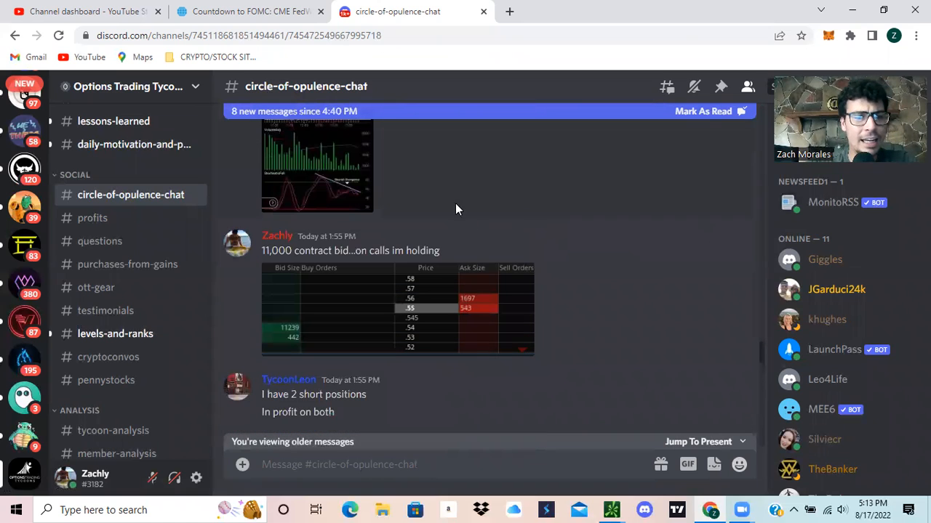
pyautogui.click(399, 309)
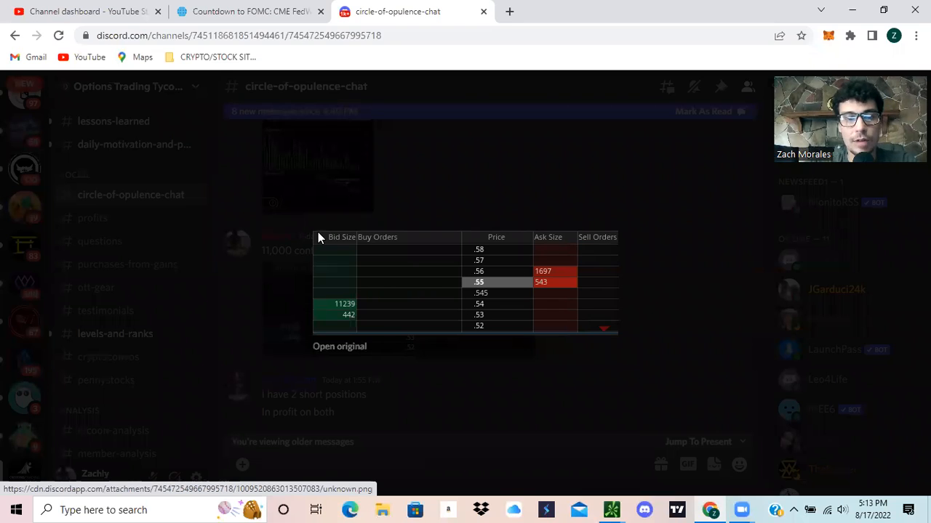
pyautogui.moveTo(491, 305)
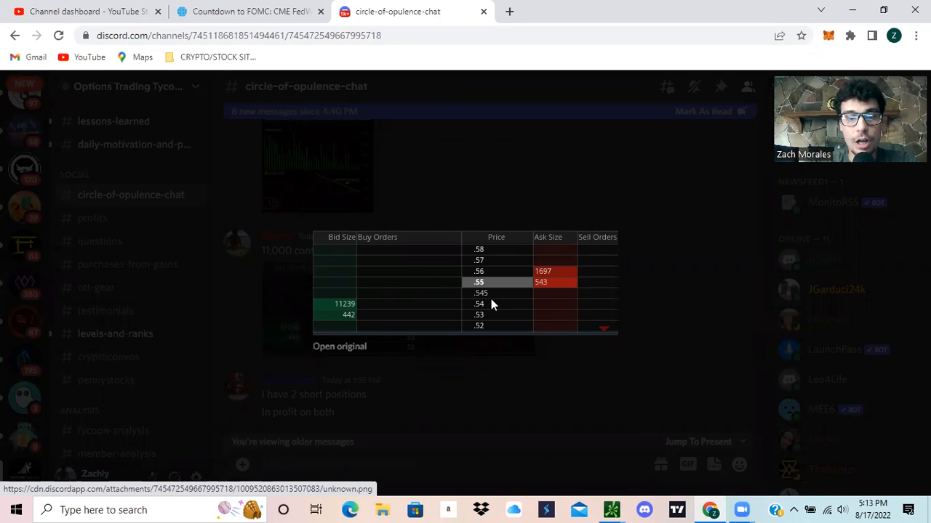
pyautogui.moveTo(352, 311)
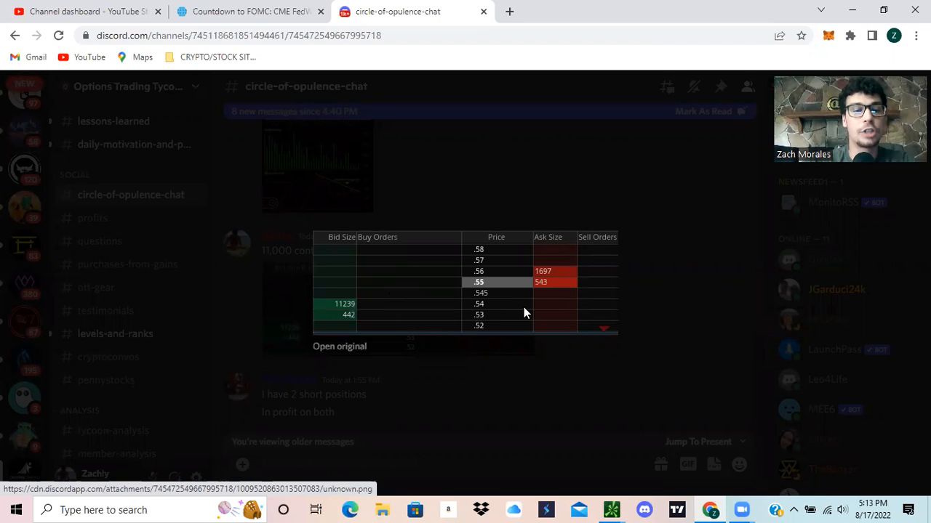
pyautogui.moveTo(500, 314)
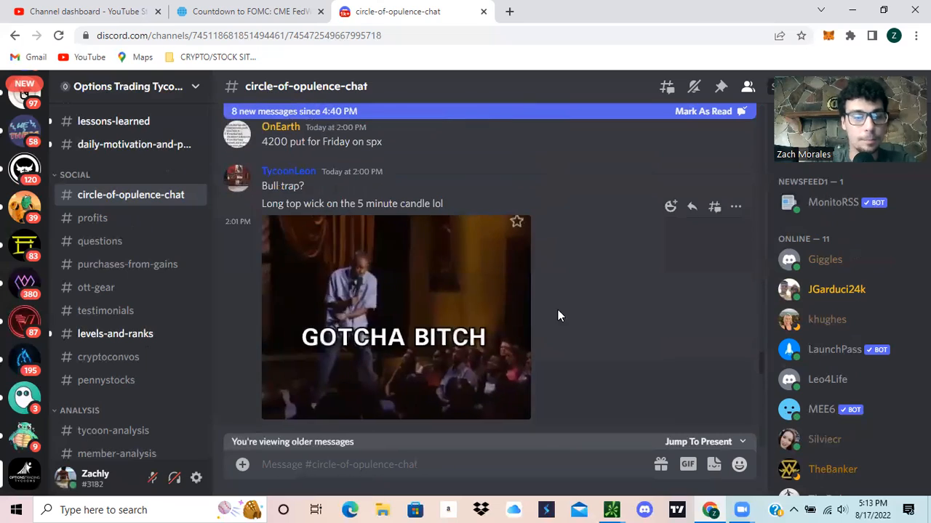
# - Read further down the chat, then switch to the #small-cap-call-outs channel
pyautogui.scroll(-3)
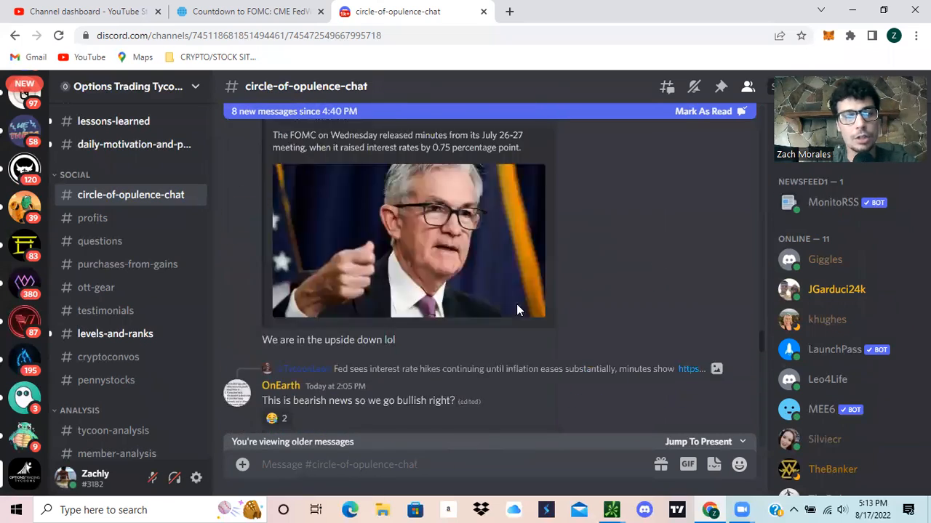
pyautogui.scroll(-3)
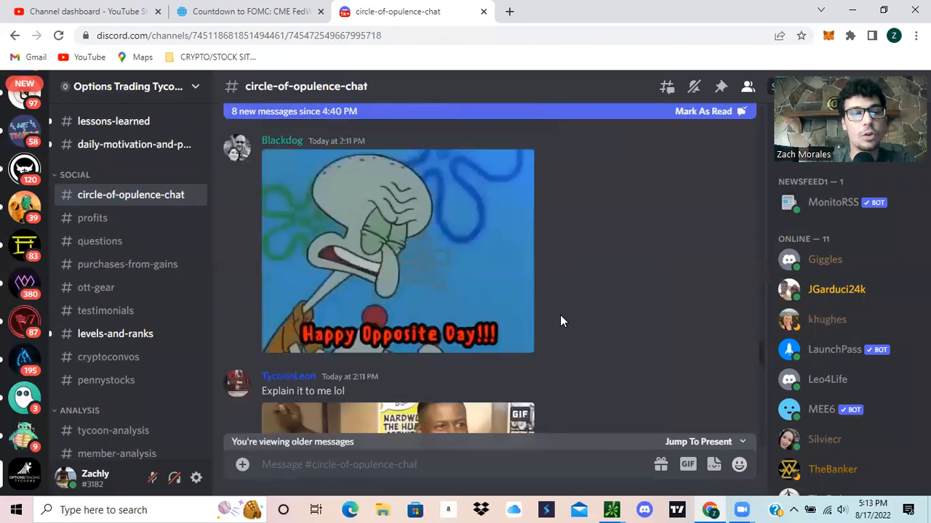
pyautogui.scroll(-3)
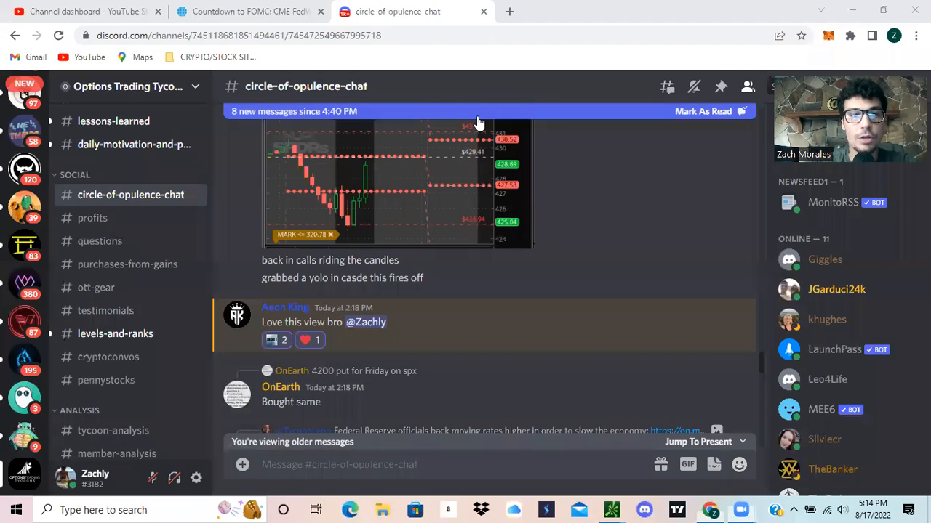
pyautogui.moveTo(427, 201)
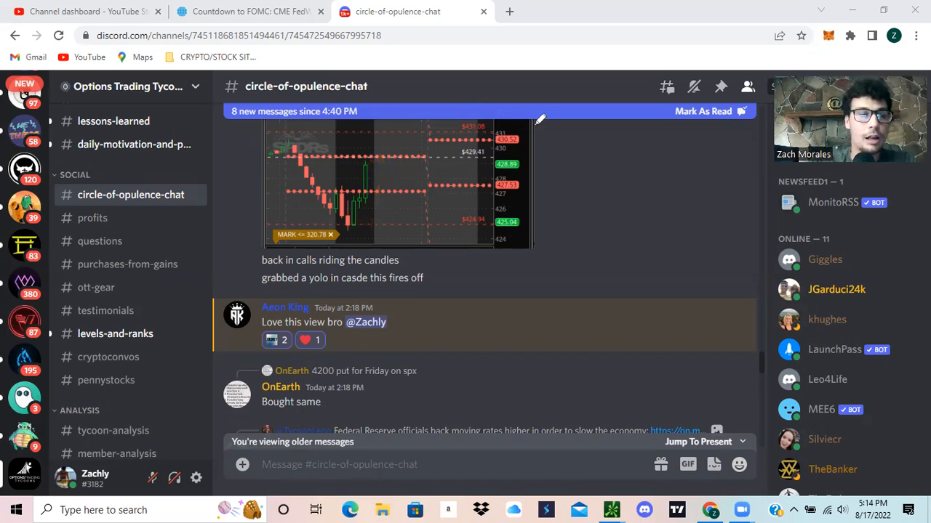
pyautogui.scroll(-3)
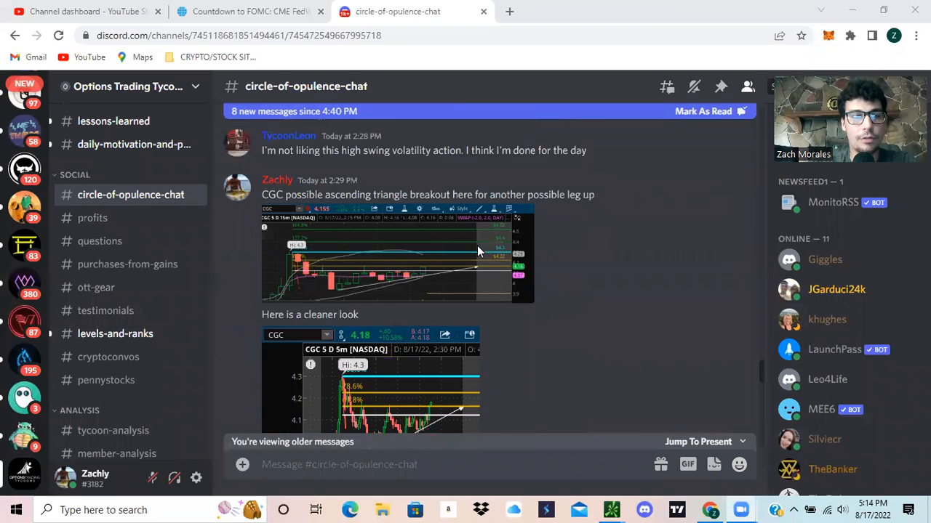
pyautogui.scroll(-3)
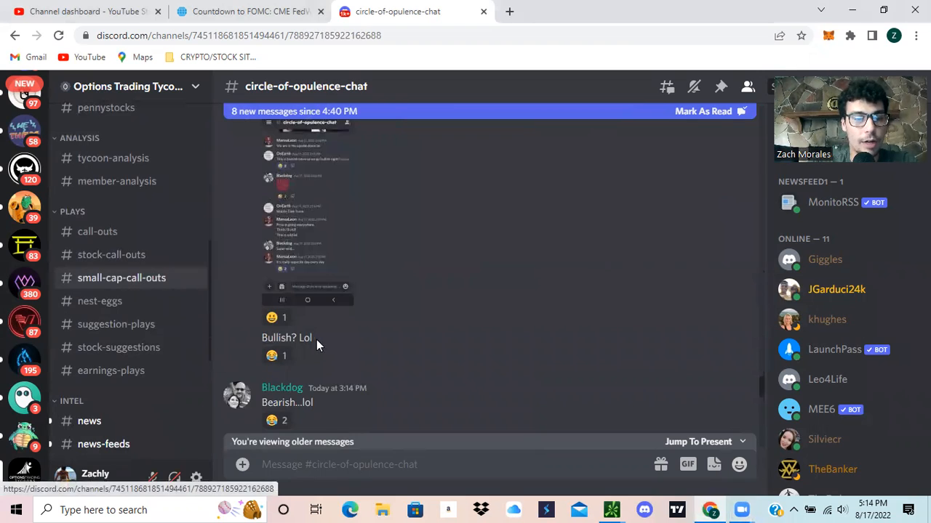
pyautogui.click(122, 278)
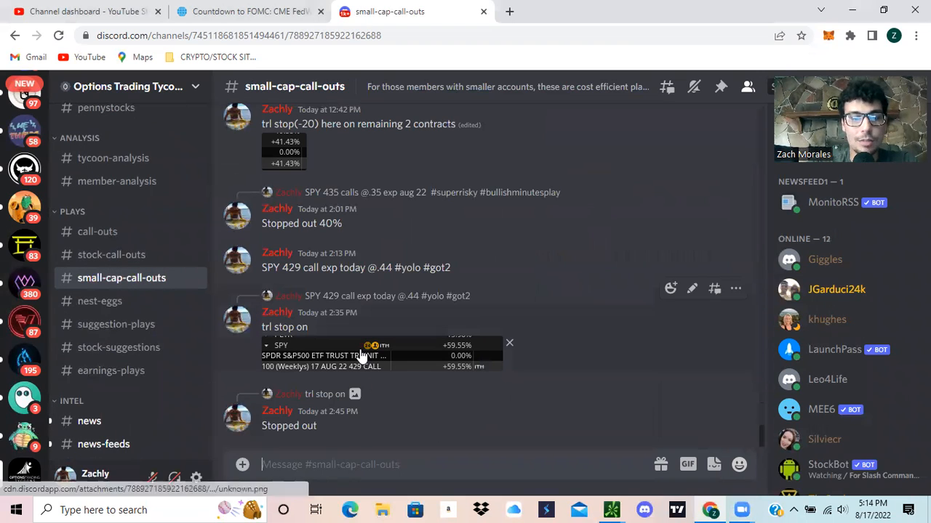